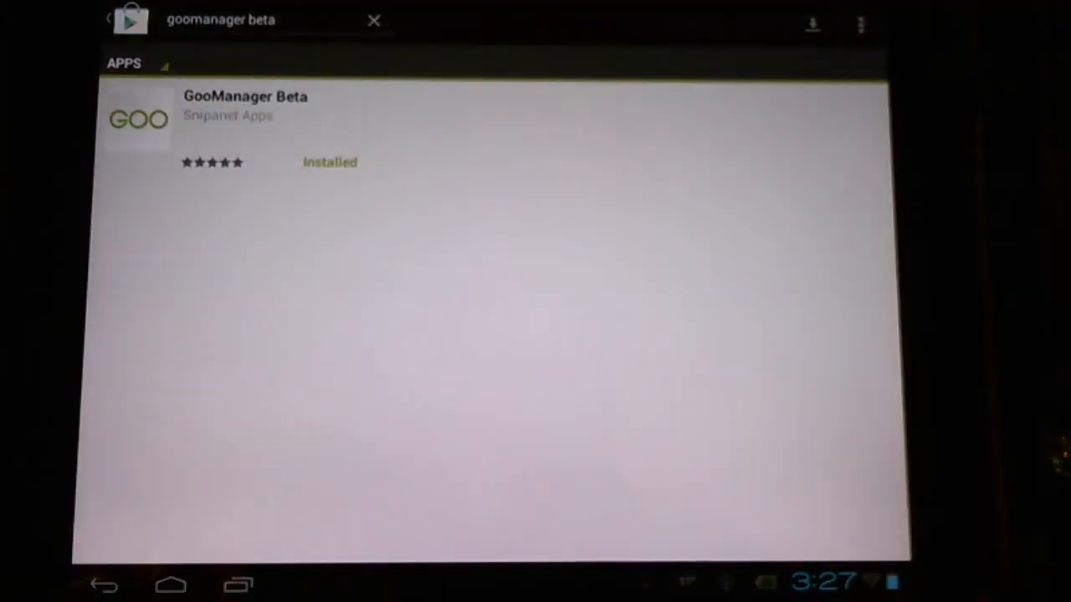
Step: Open the installed GooManager Beta result from the 'goomanager beta' Play Store search
{"action": "left_click", "coordinate": [234, 118]}
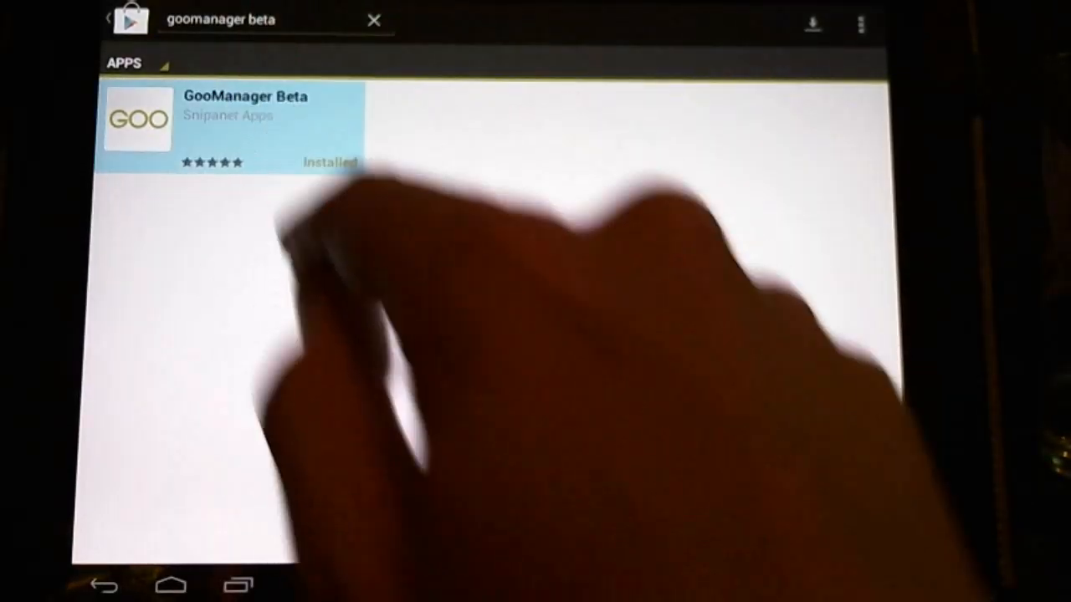
{"action": "left_click", "coordinate": [234, 121]}
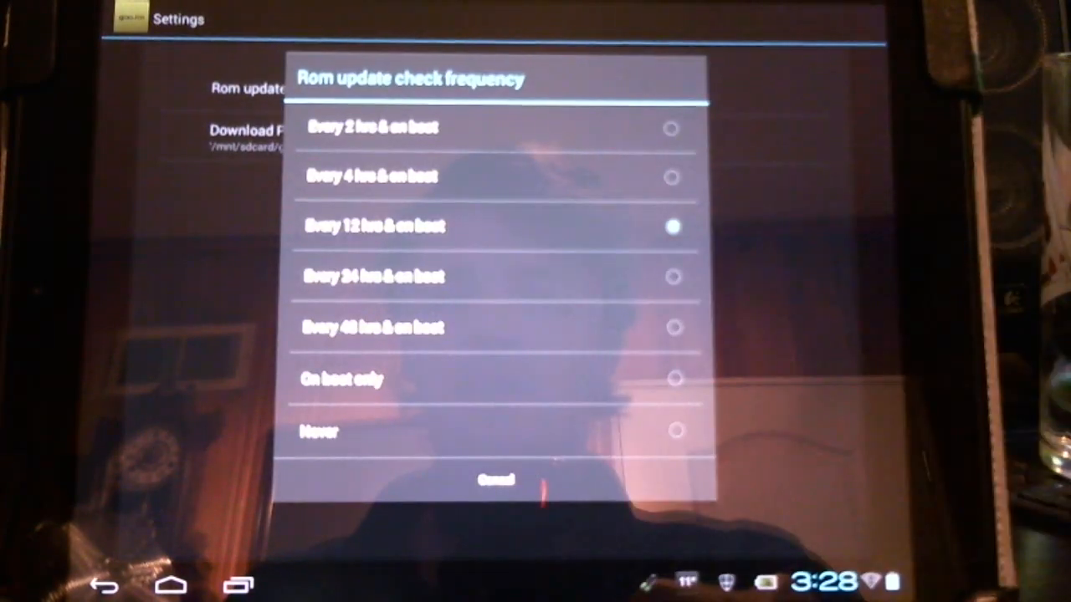
Step: Dismiss the ROM update check frequency choices and go back to GooManager's main menu
{"action": "left_click", "coordinate": [495, 479]}
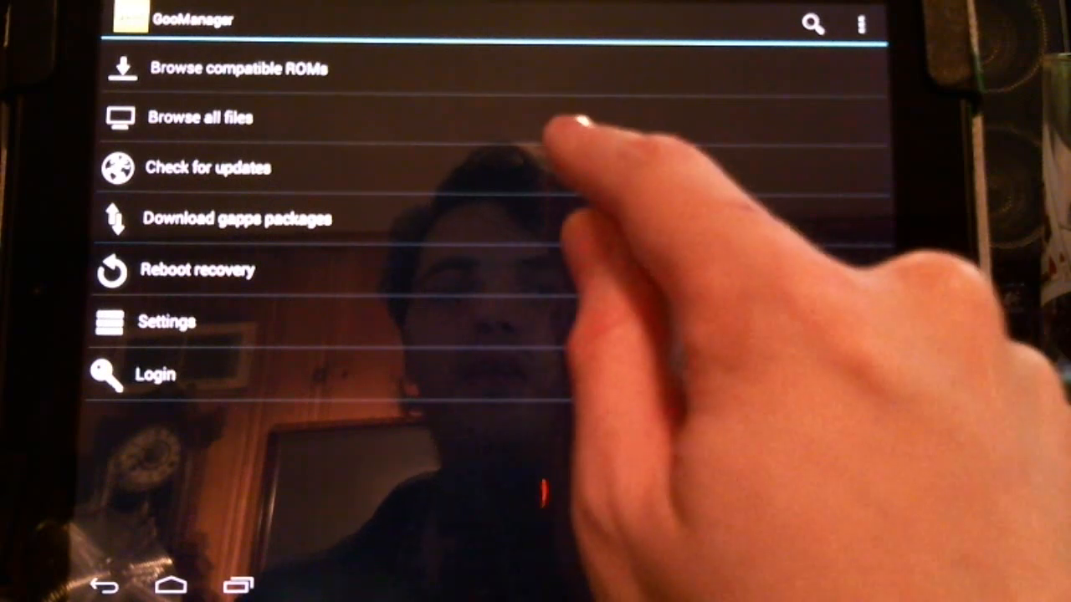
{"action": "left_click", "coordinate": [208, 167]}
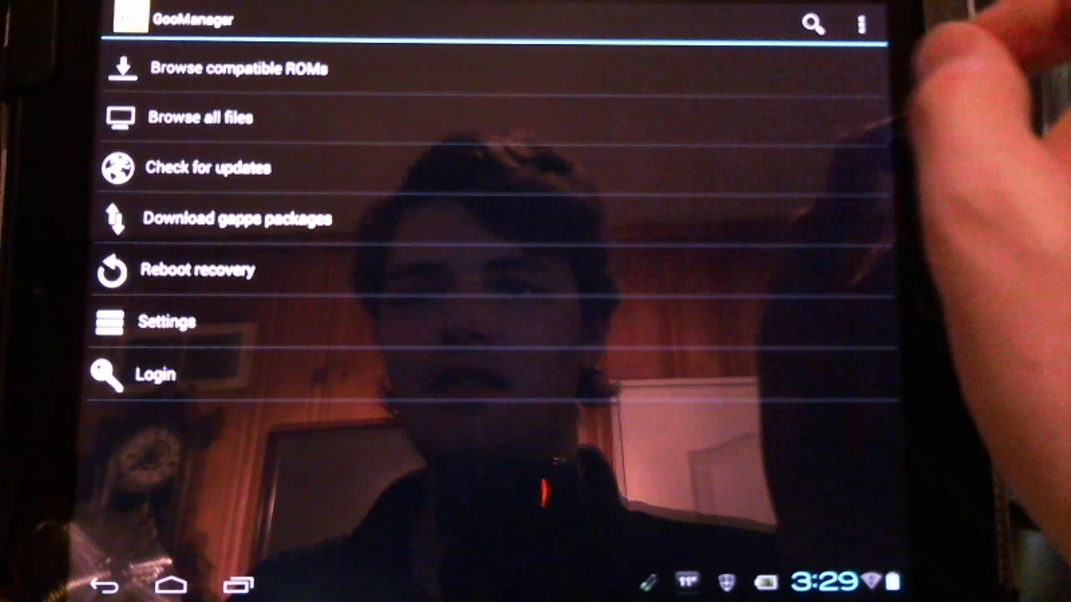
Step: From compatible ROMs' nightly folder, download update-cm-9-20120412-NIGHTLY-tenderloin-signed.zip
{"action": "left_click", "coordinate": [226, 67]}
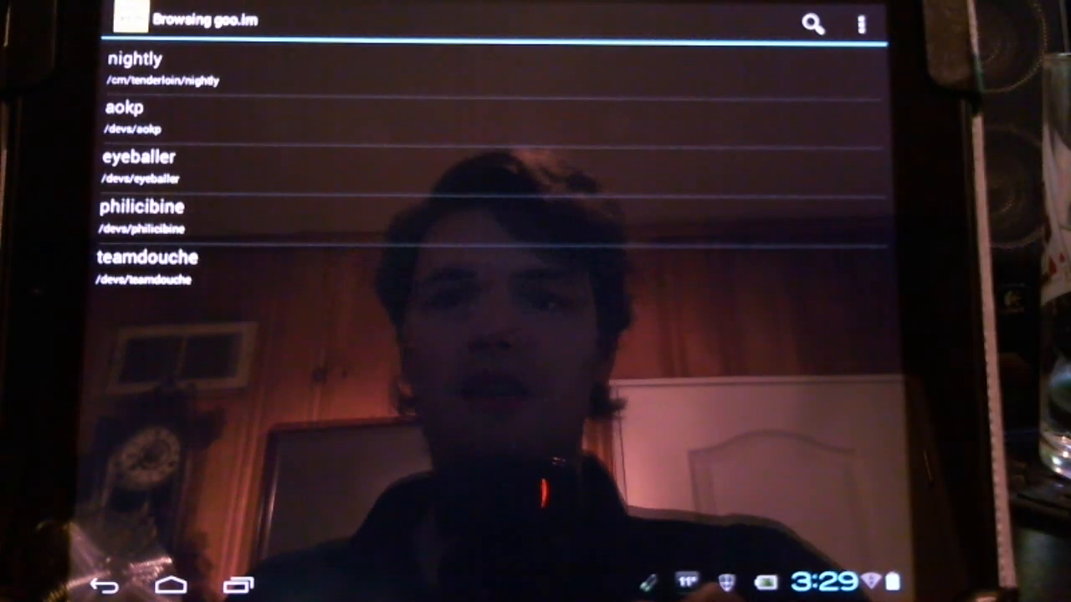
{"action": "left_click", "coordinate": [134, 57]}
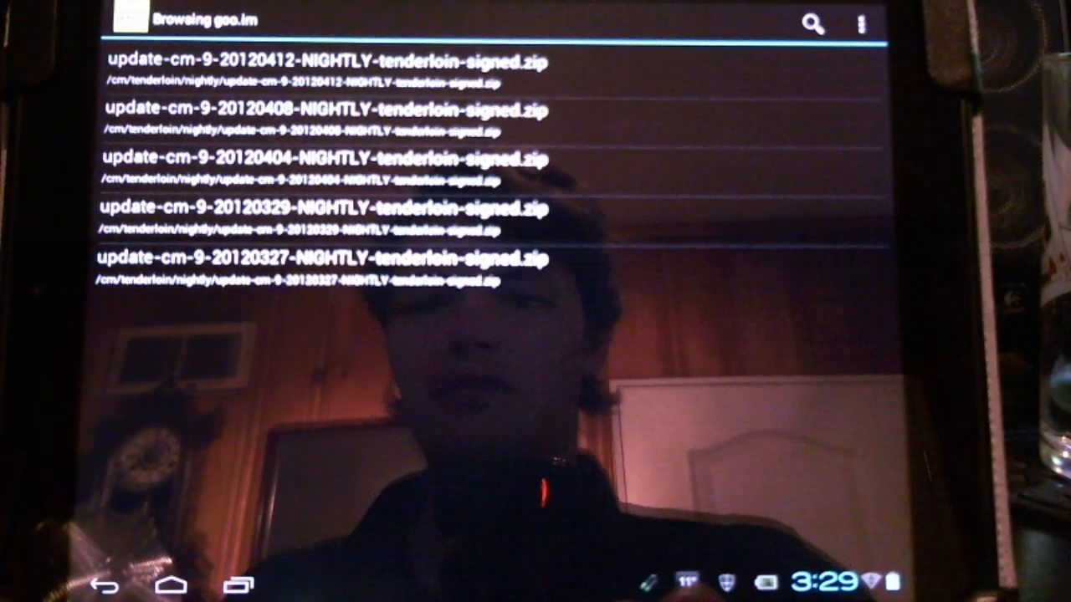
{"action": "left_click", "coordinate": [323, 67]}
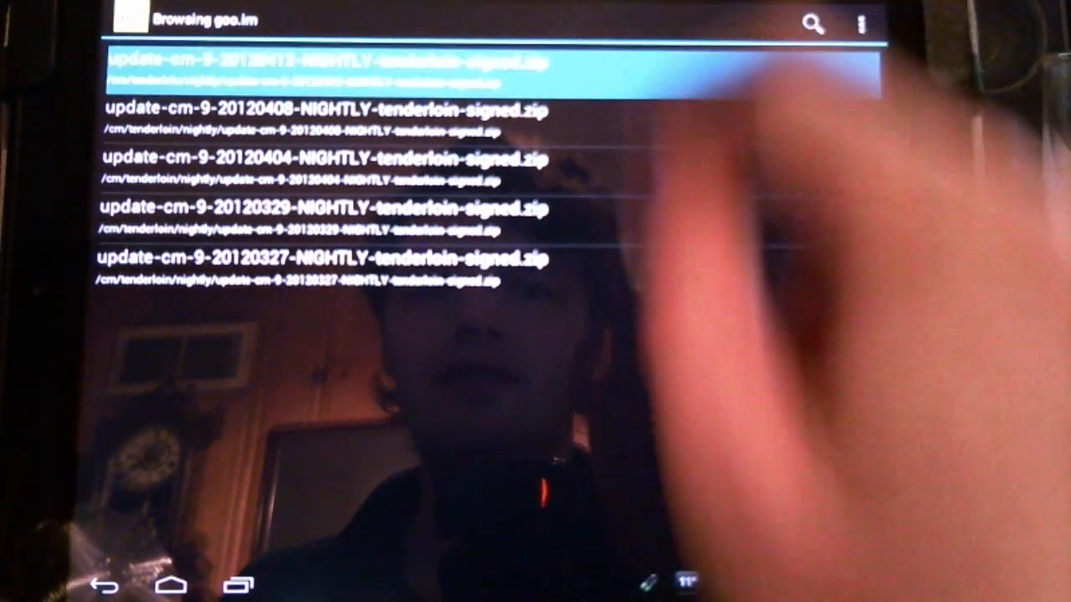
{"action": "left_click", "coordinate": [326, 71]}
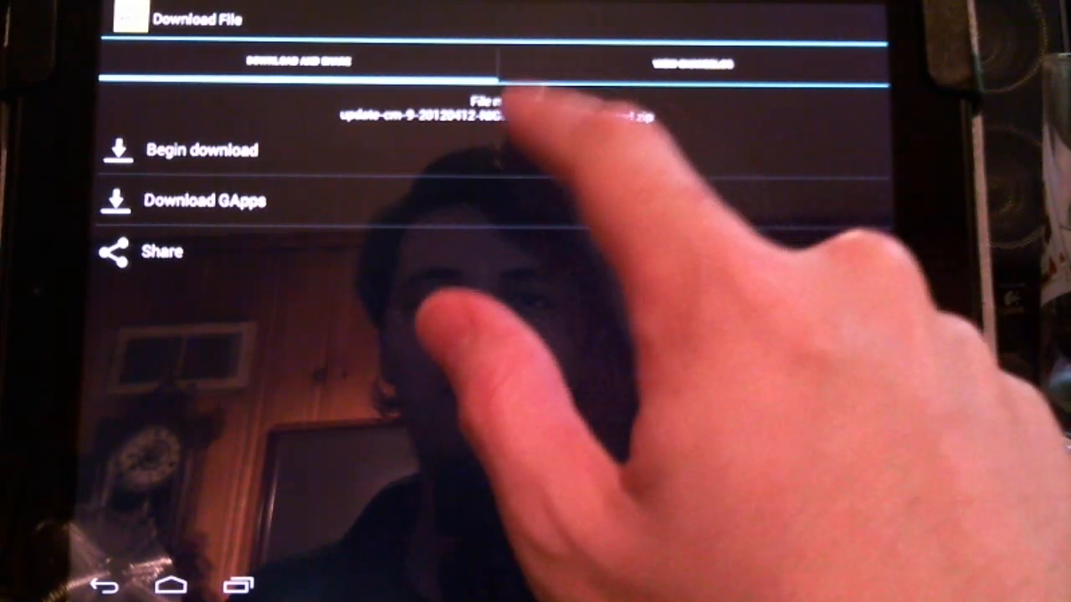
{"action": "left_click", "coordinate": [201, 149]}
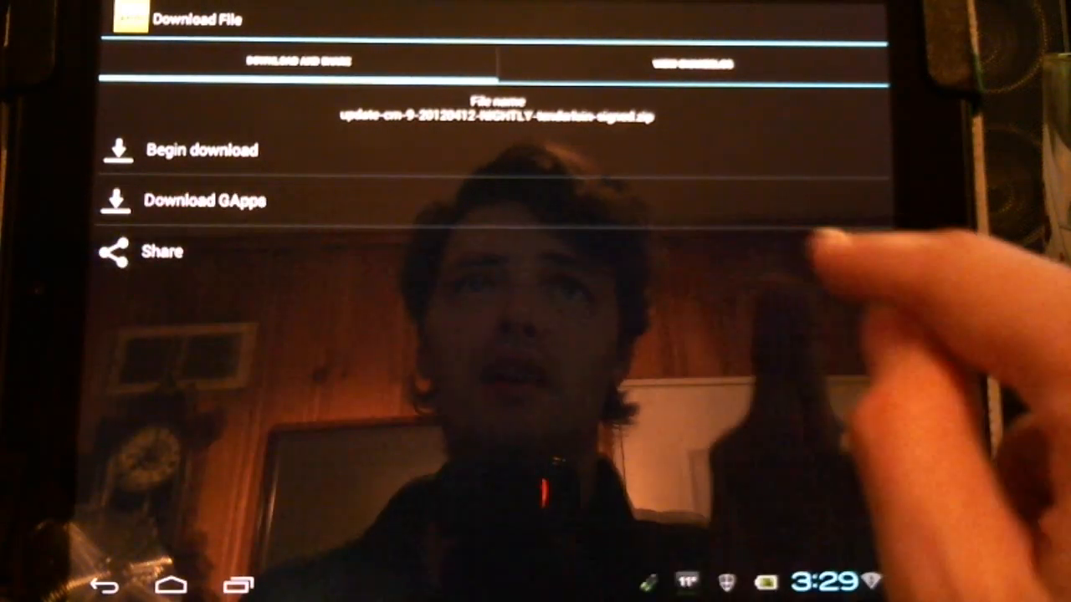
{"action": "left_click", "coordinate": [201, 201]}
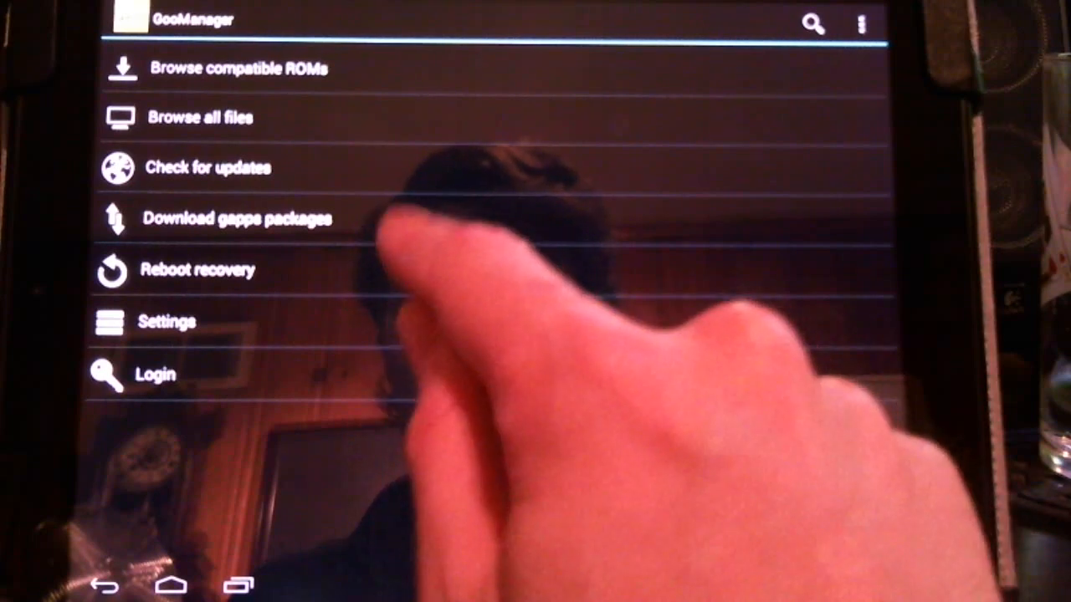
Step: Choose Reboot recovery from GooManager's main menu and confirm with Yes
{"action": "left_click", "coordinate": [198, 270]}
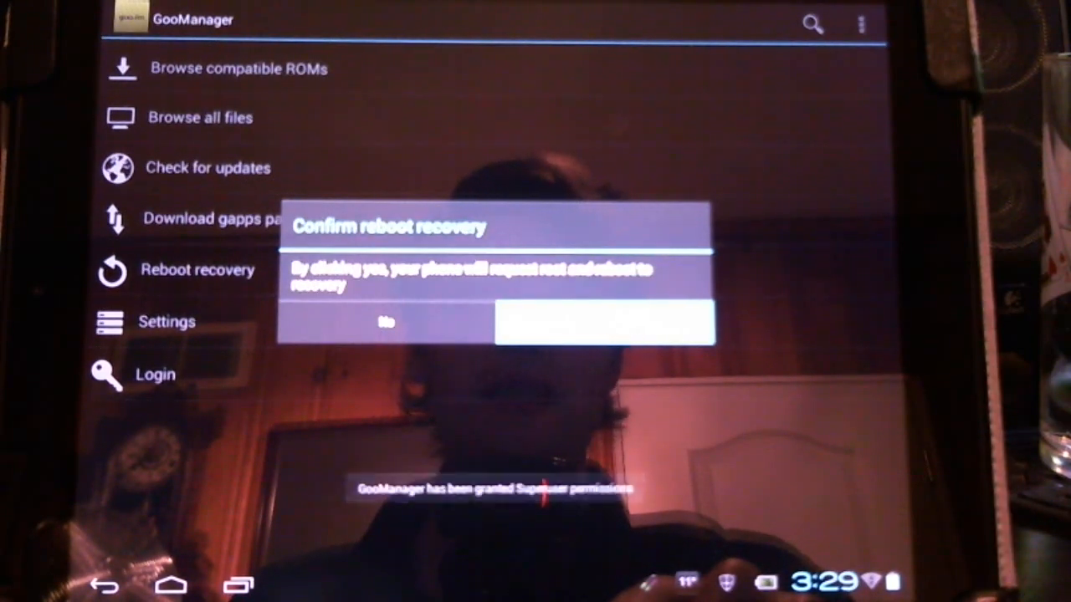
{"action": "left_click", "coordinate": [604, 323]}
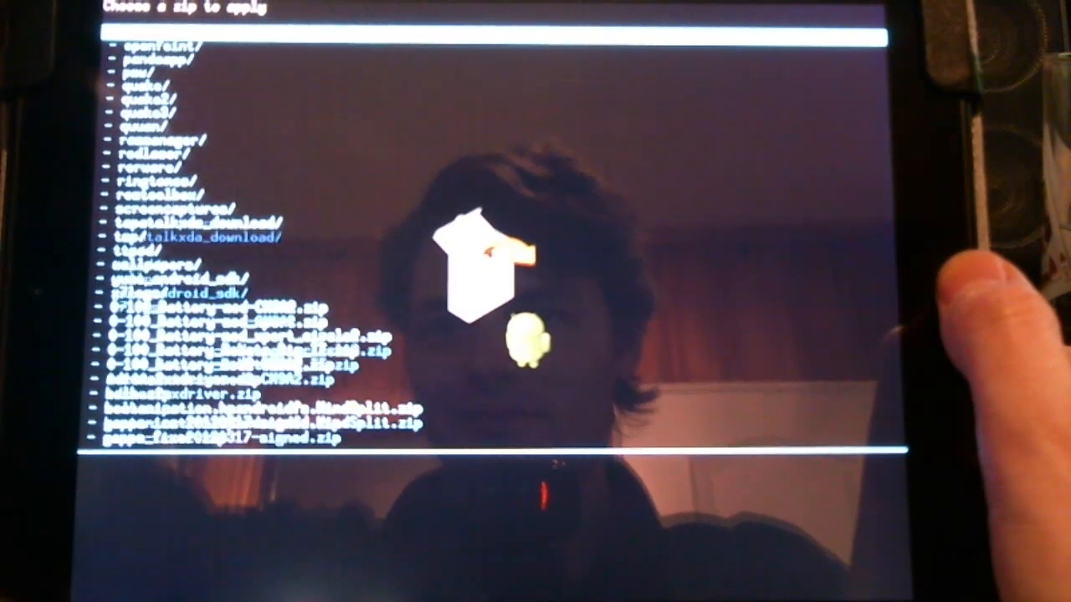
{"action": "scroll", "scroll_direction": "down", "scroll_amount": 3}
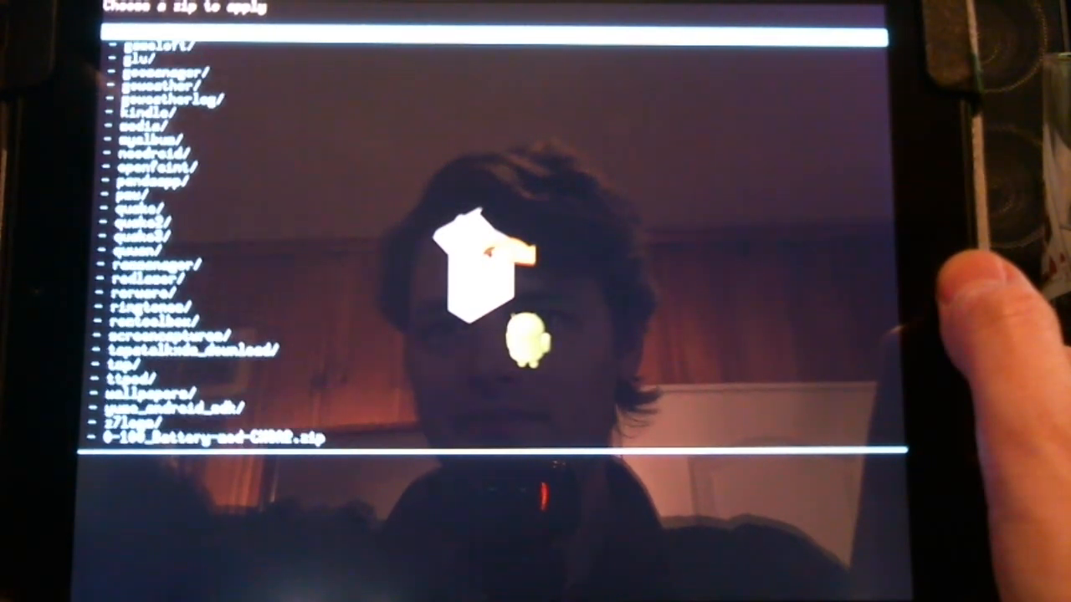